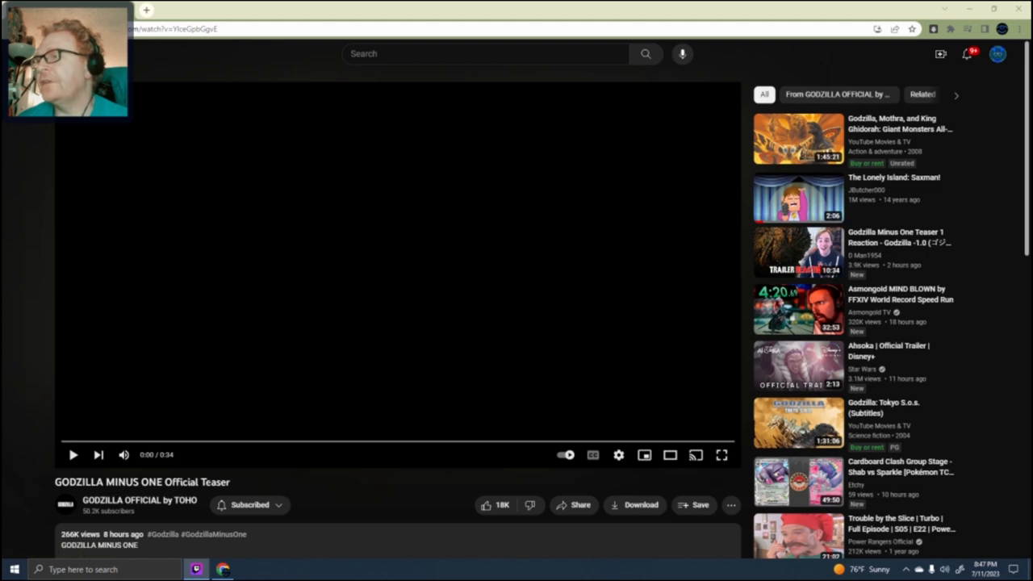
pyautogui.moveTo(722, 455)
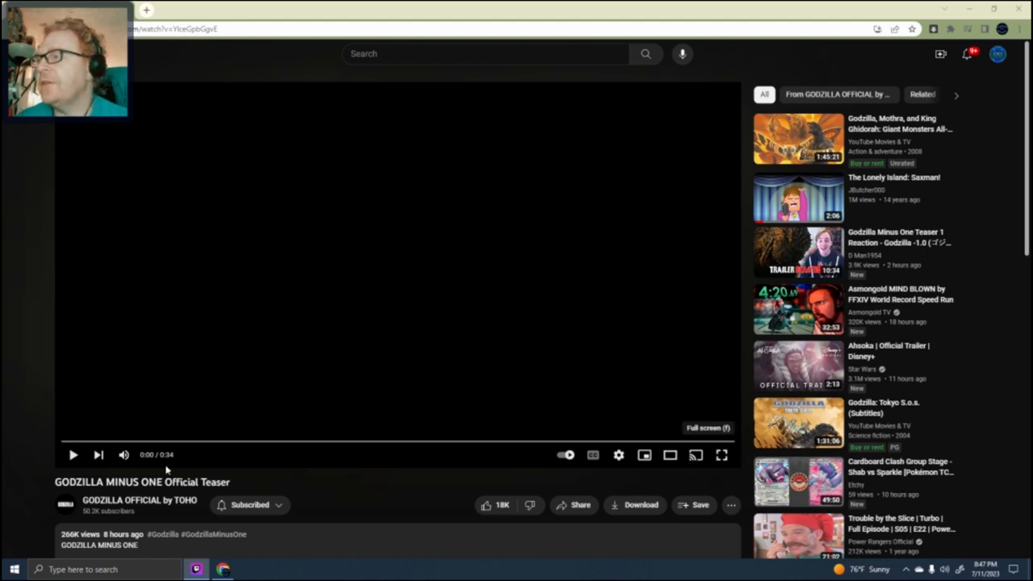